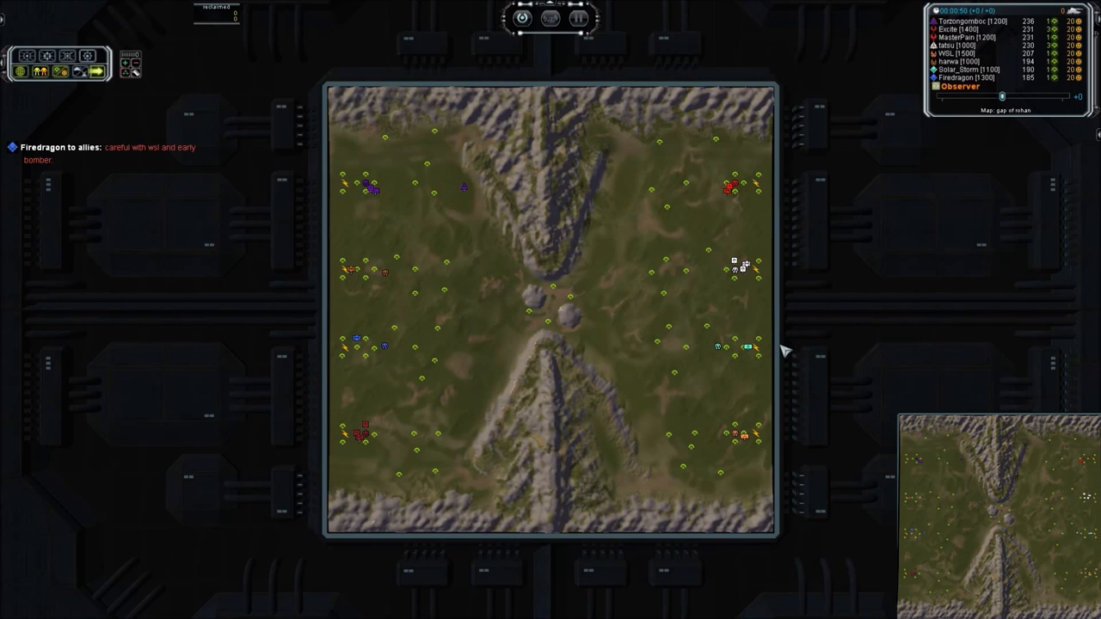
pyautogui.moveTo(662, 389)
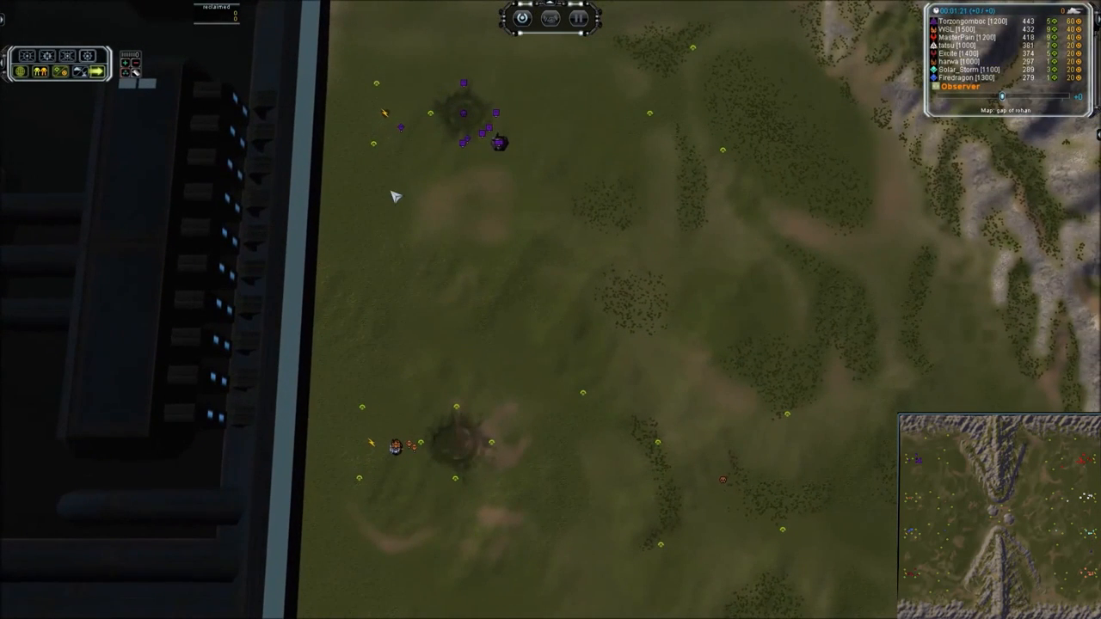
pyautogui.moveTo(422, 227)
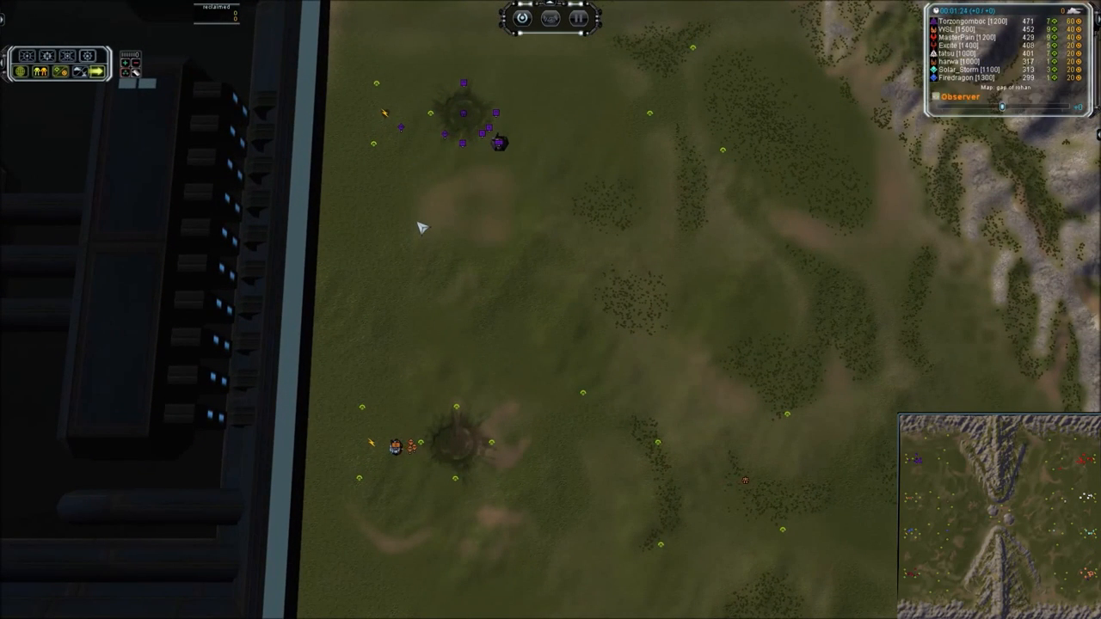
pyautogui.moveTo(471, 255)
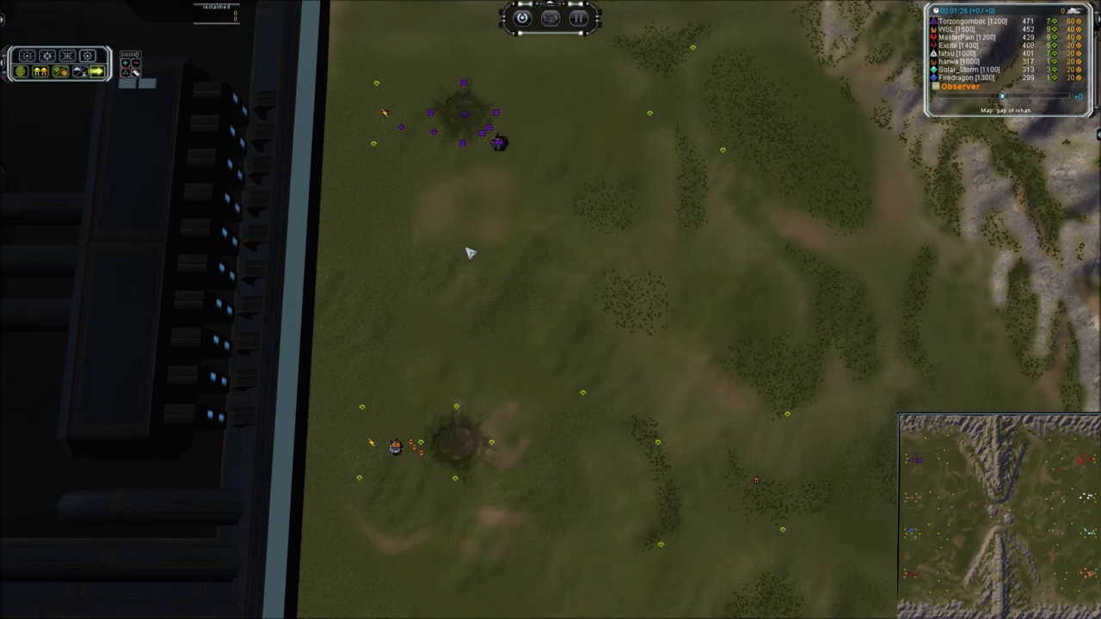
pyautogui.moveTo(490, 278)
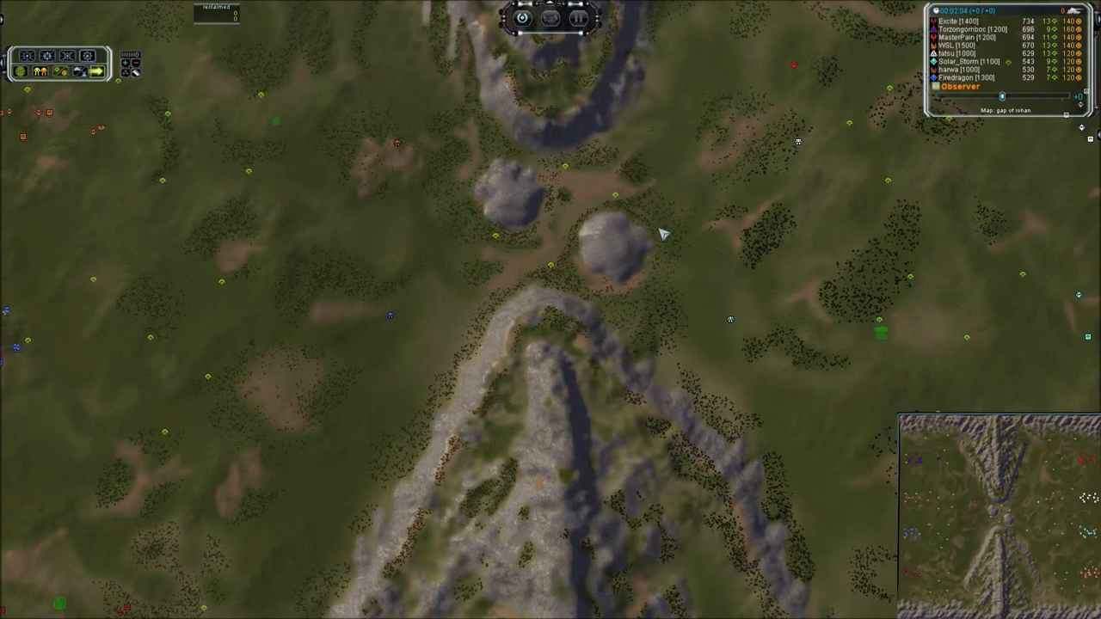
# Zoom in on the central pass between the two rock mounds.
pyautogui.scroll(-3)
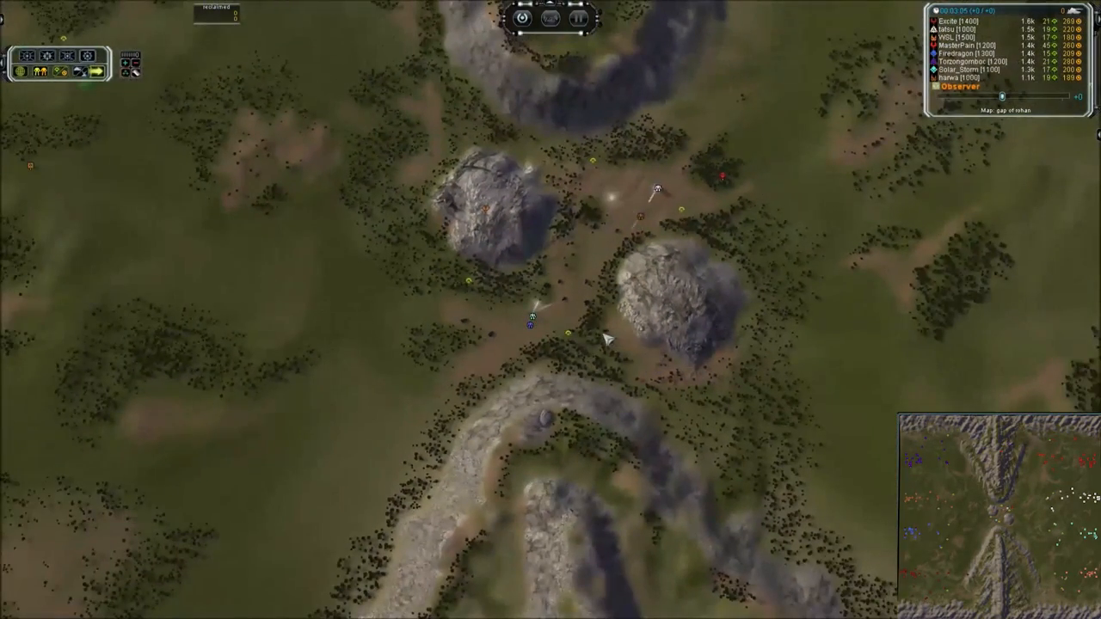
pyautogui.moveTo(606, 340)
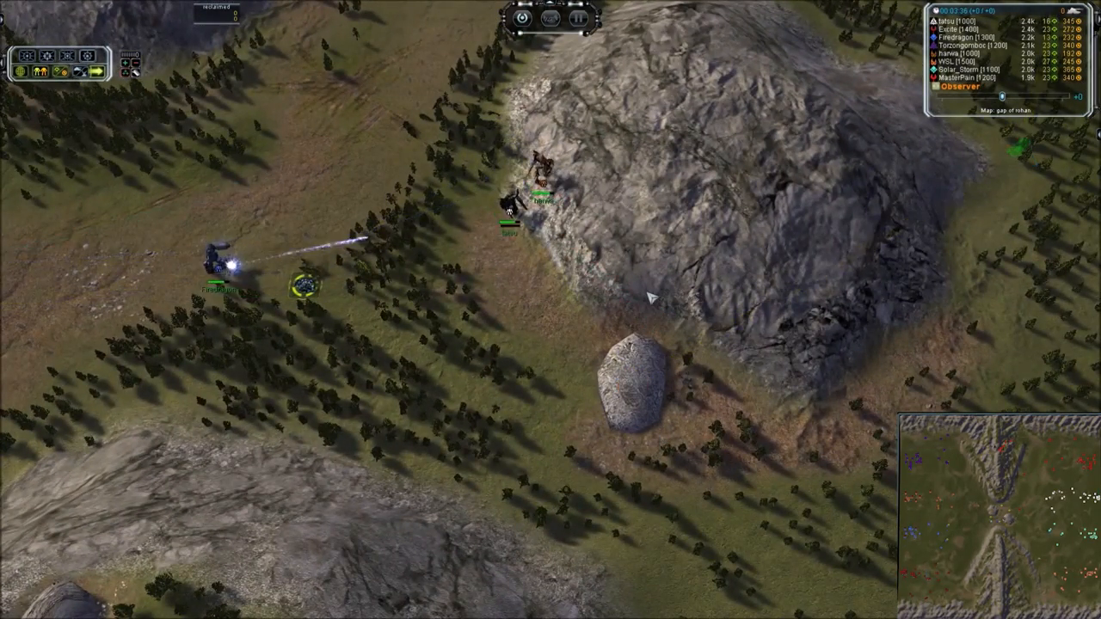
# Adjust zoom and keep the camera on the commanders fighting near the rocky hill.
pyautogui.scroll(-3)
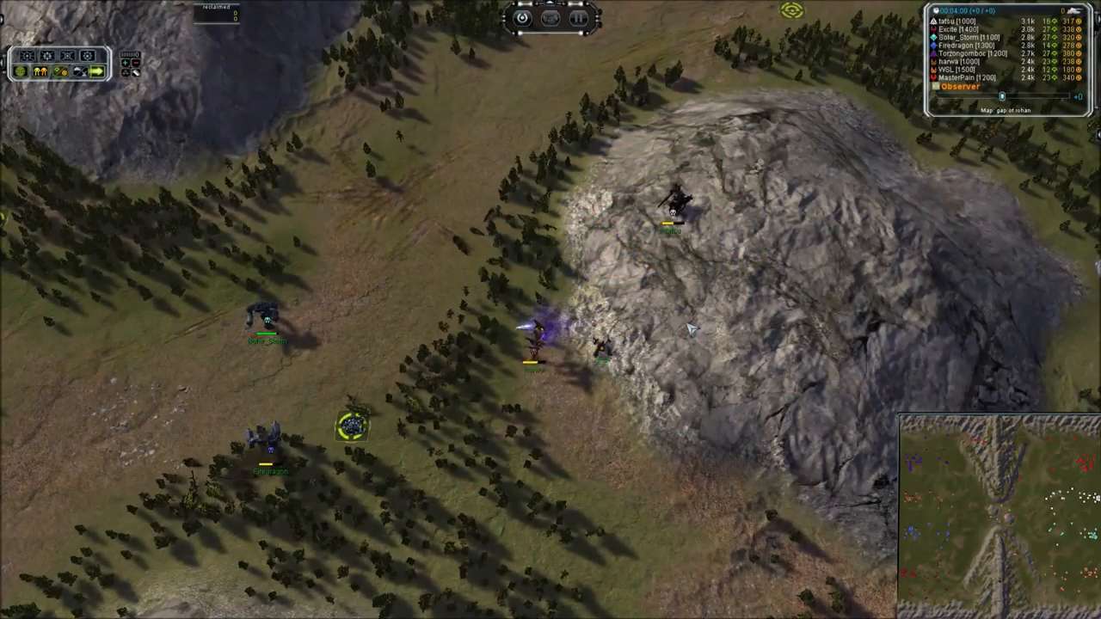
pyautogui.click(241, 444)
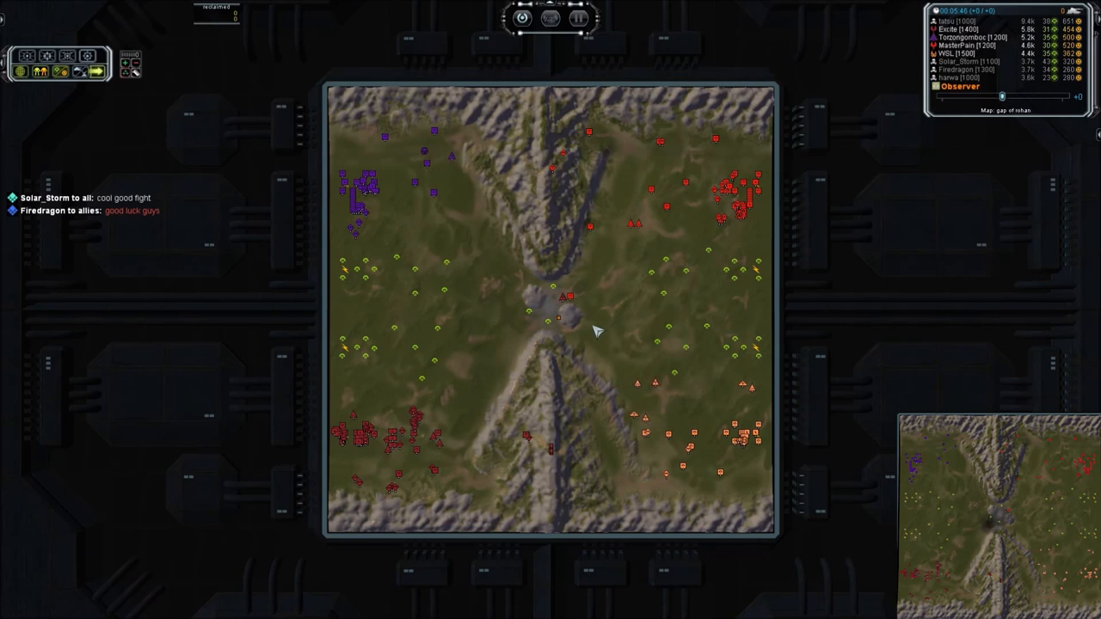
pyautogui.moveTo(530, 324)
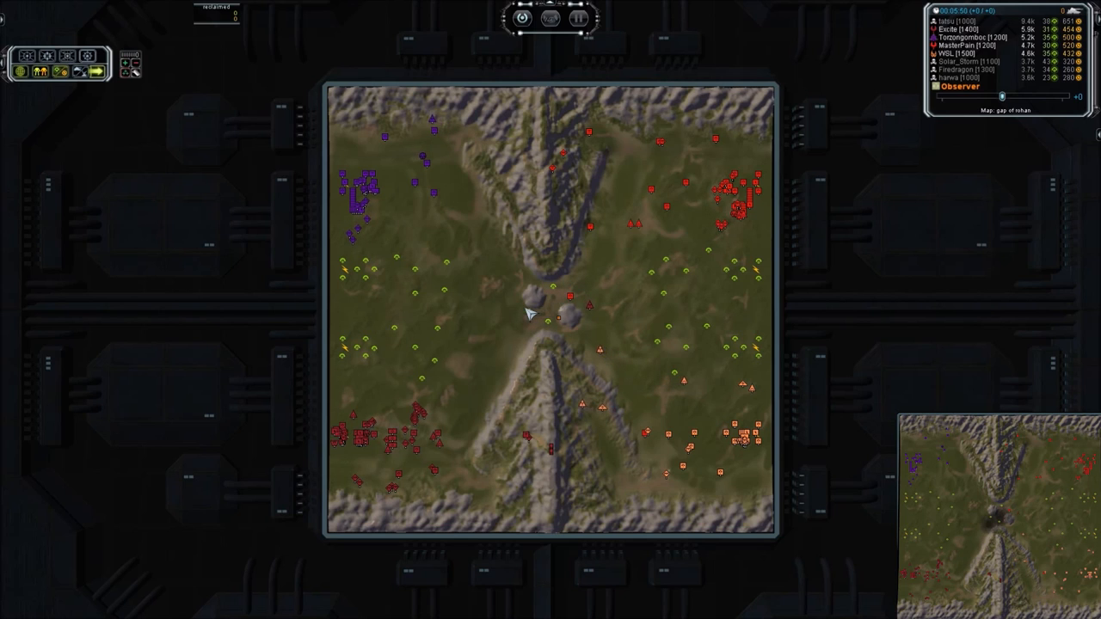
pyautogui.moveTo(695, 316)
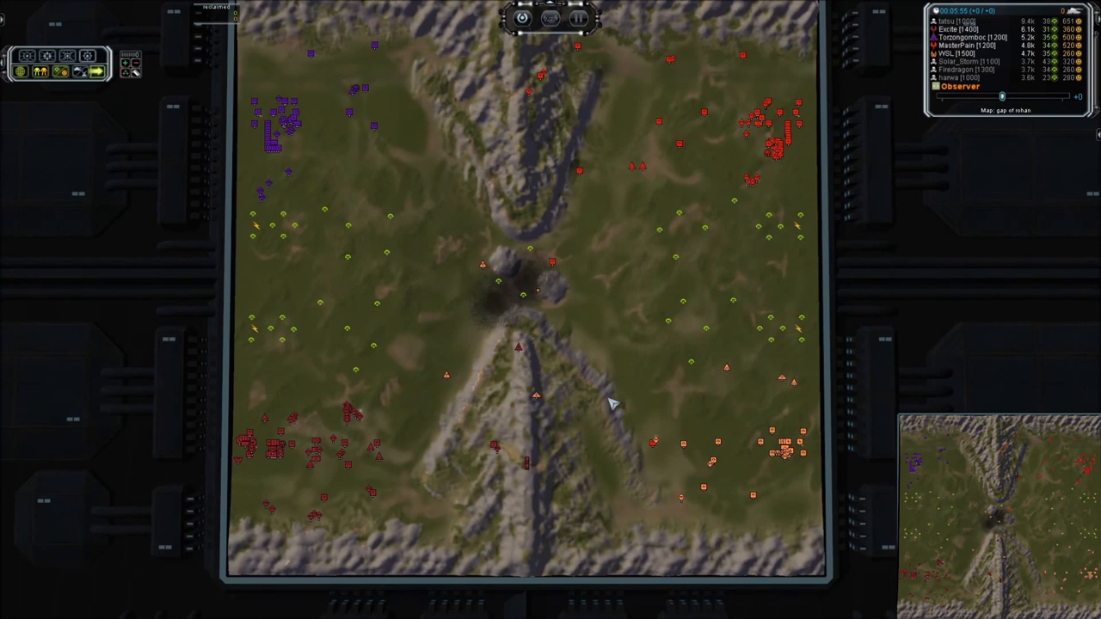
pyautogui.moveTo(422, 311)
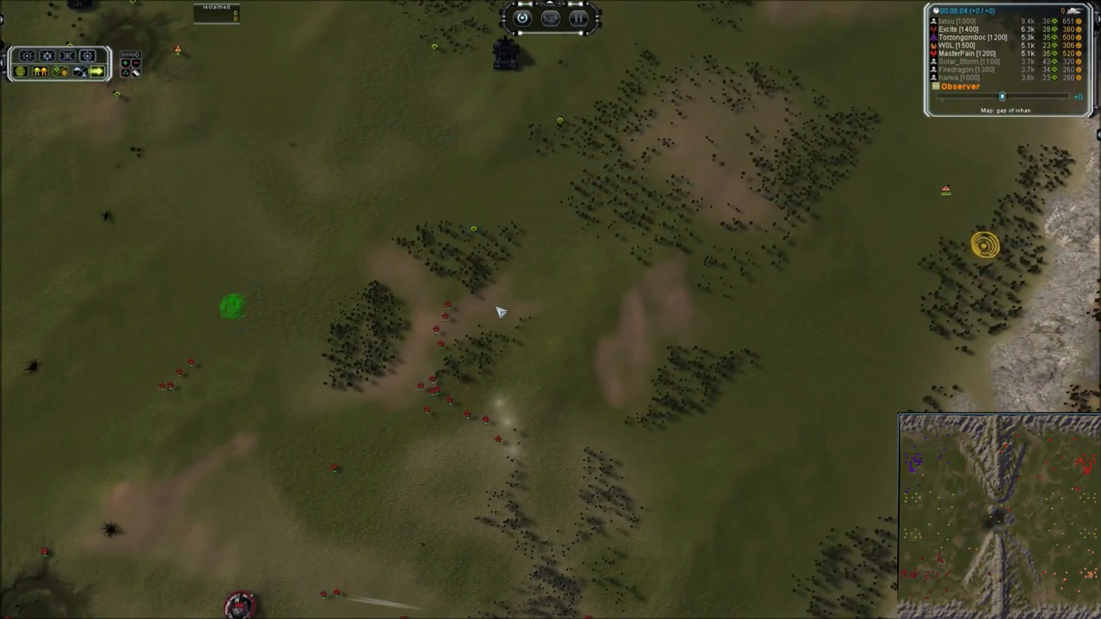
pyautogui.moveTo(504, 368)
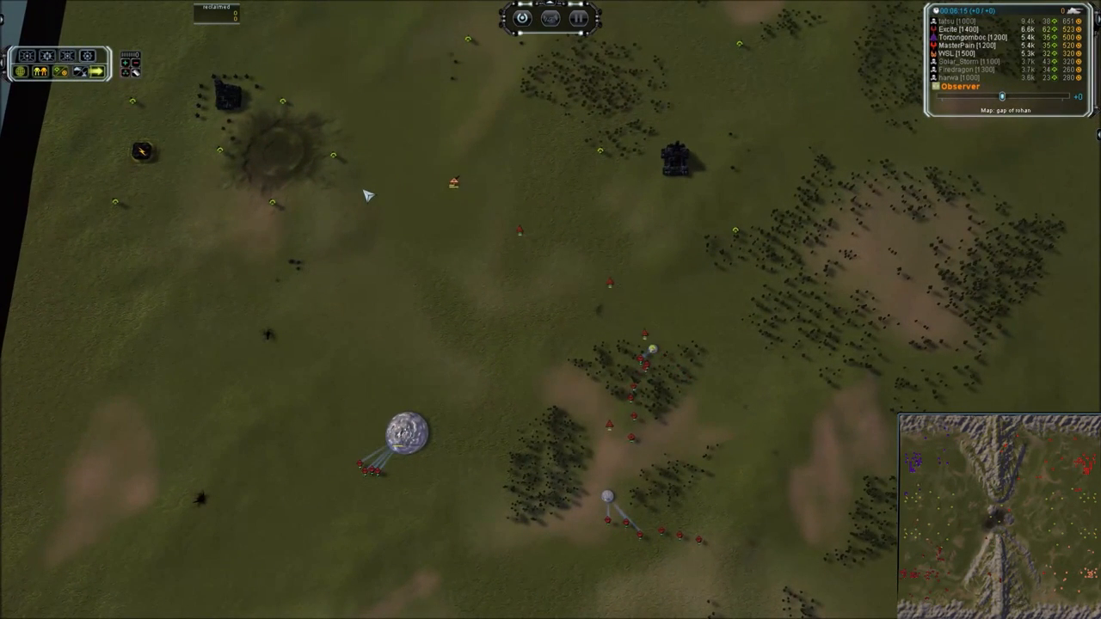
# Focus the camera on the red army units moving between forests and craters.
pyautogui.click(343, 165)
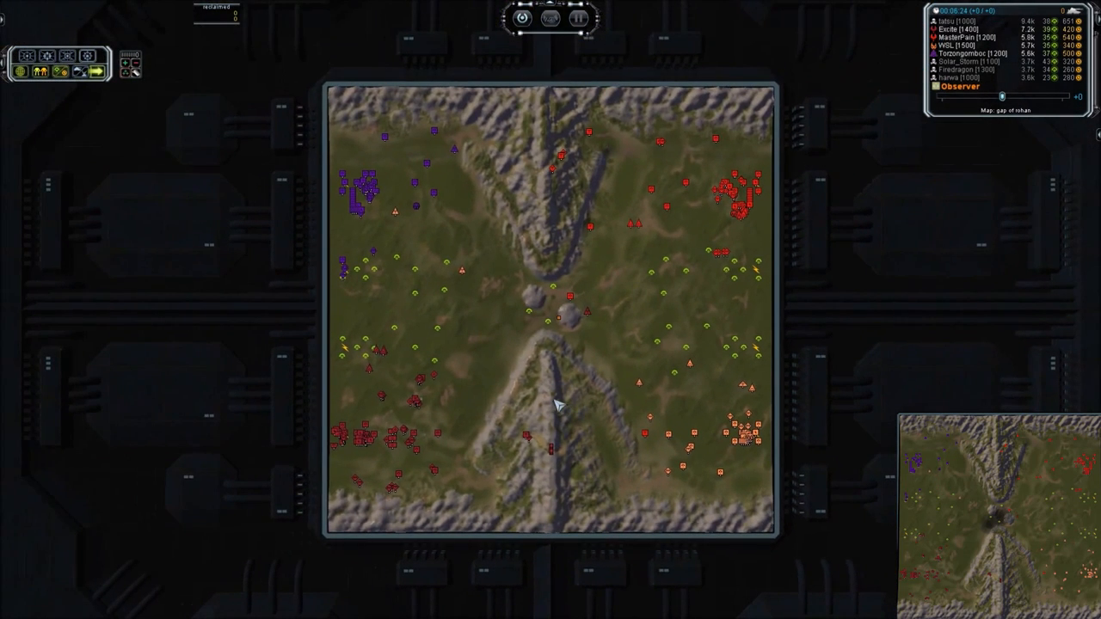
# Select a red Tech 1 Engineer in the north-east base to show its unit panel.
pyautogui.click(645, 433)
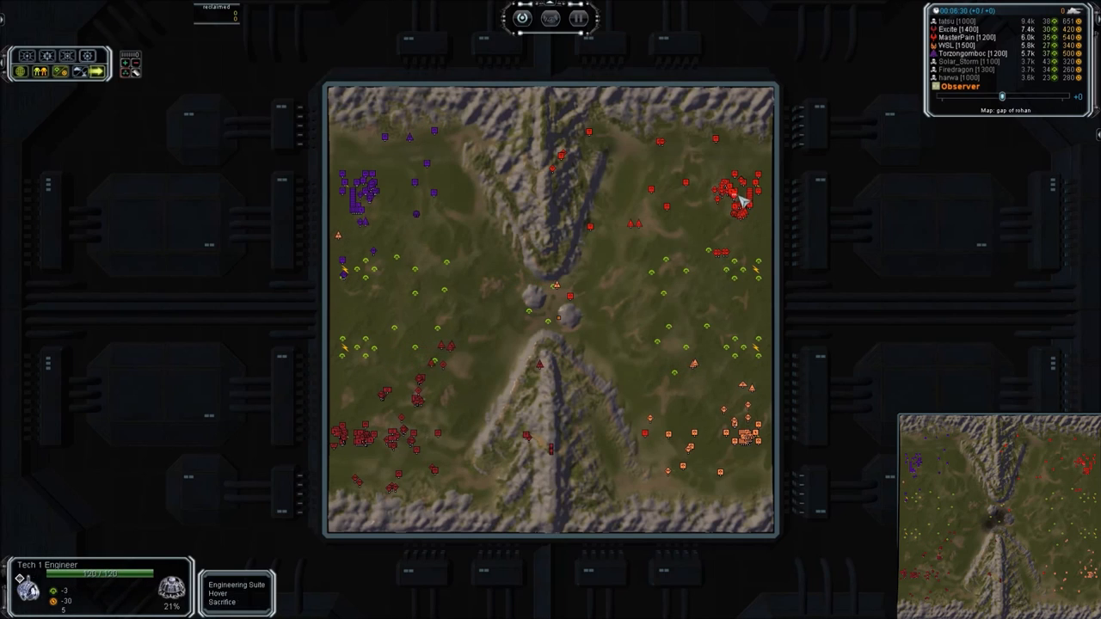
pyautogui.click(645, 432)
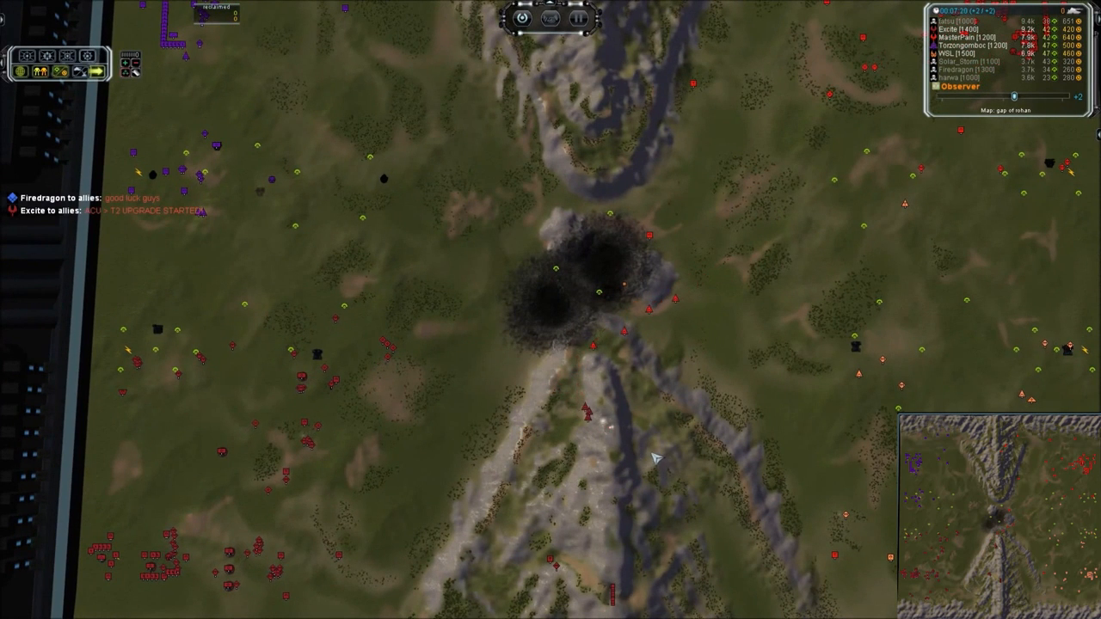
# Adjust zoom over the central pass around the two craters while team chat appears.
pyautogui.scroll(-3)
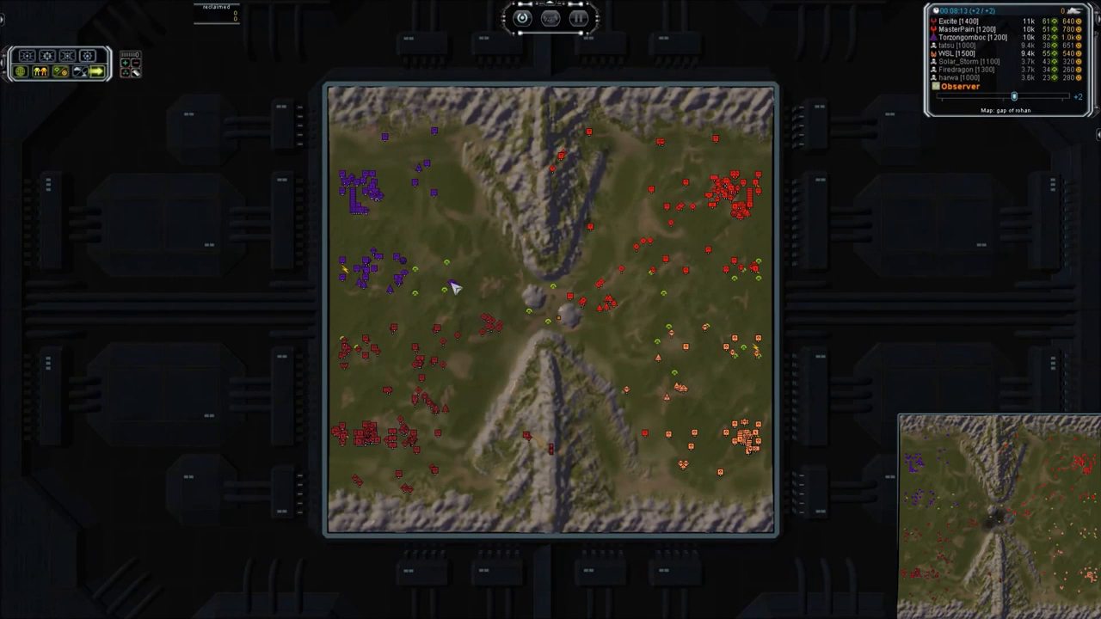
pyautogui.moveTo(495, 263)
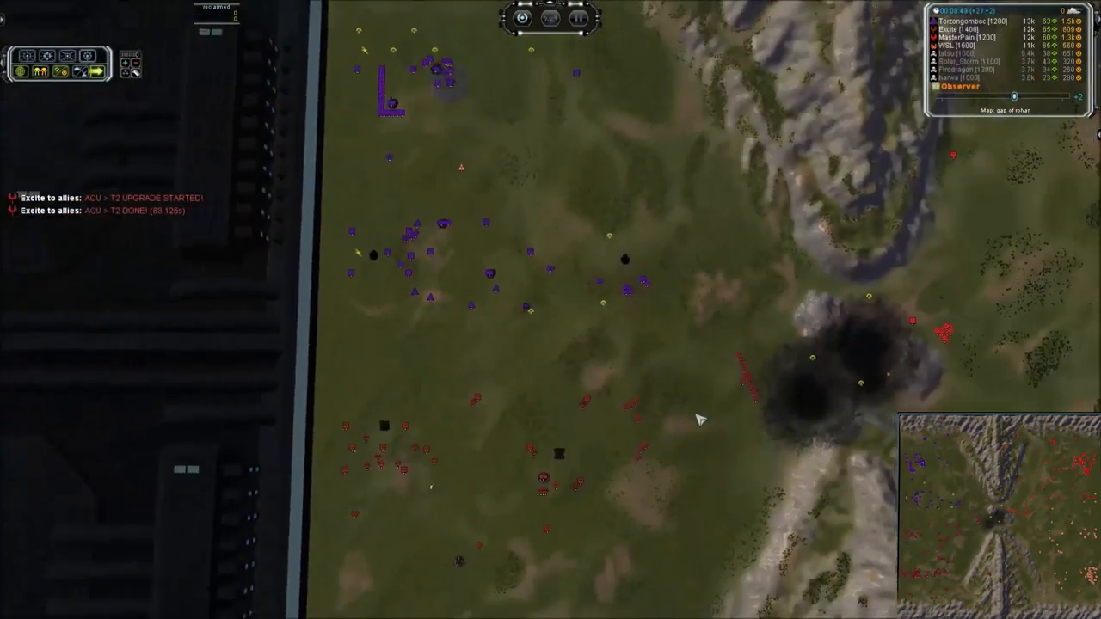
# Zoom out to the strategic whole-map view of Gap of Rohan.
pyautogui.scroll(-3)
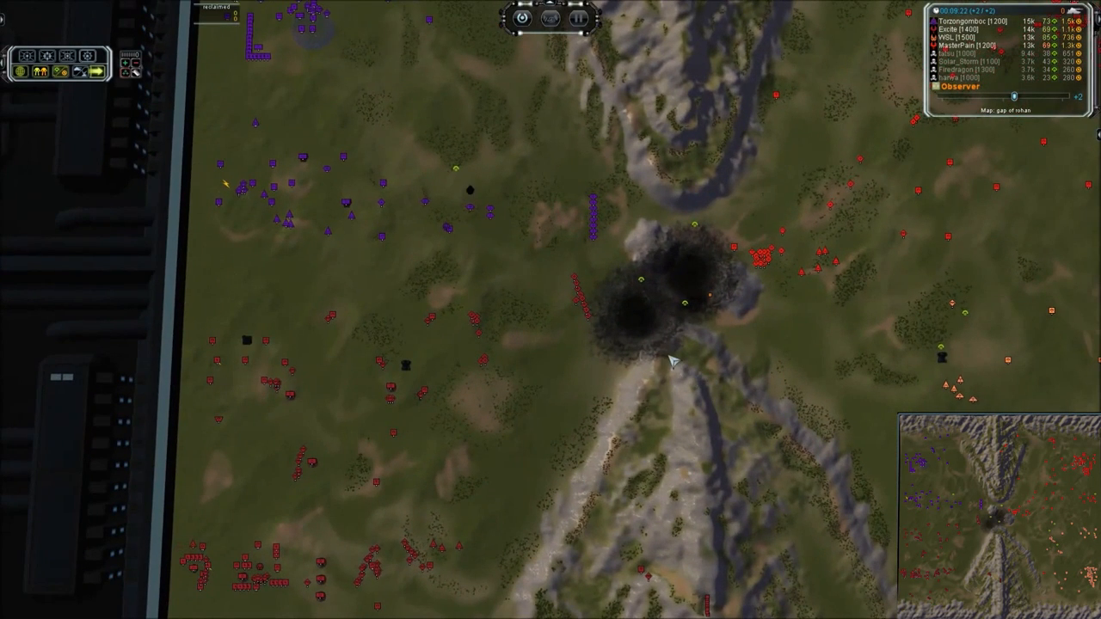
pyautogui.moveTo(643, 322)
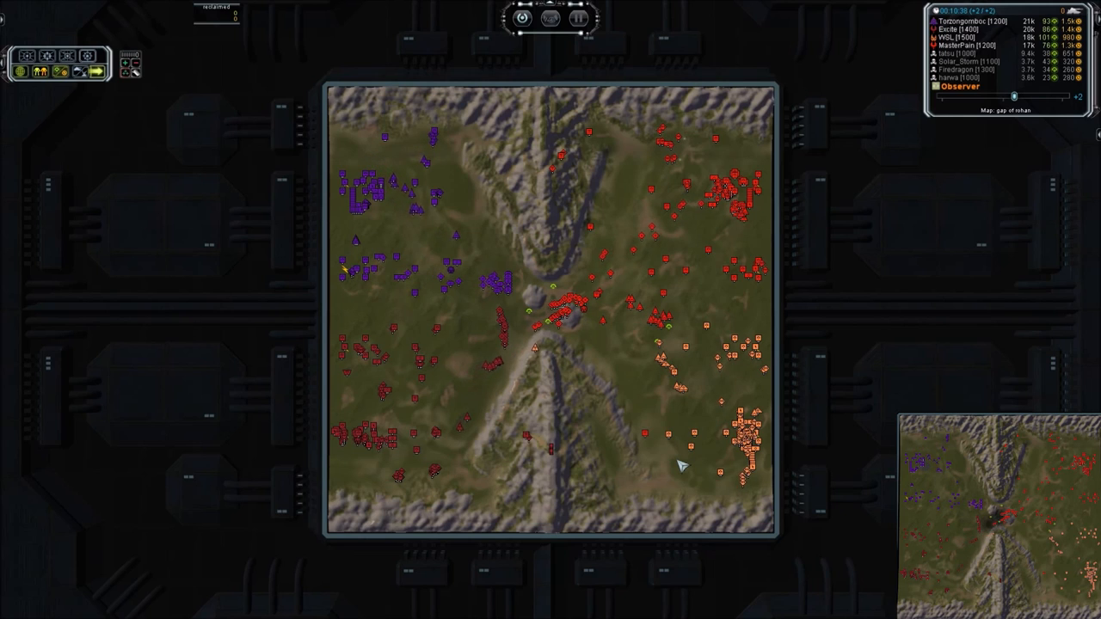
# Zoom in on the red units fighting beside the blast craters at the central pass.
pyautogui.scroll(3)
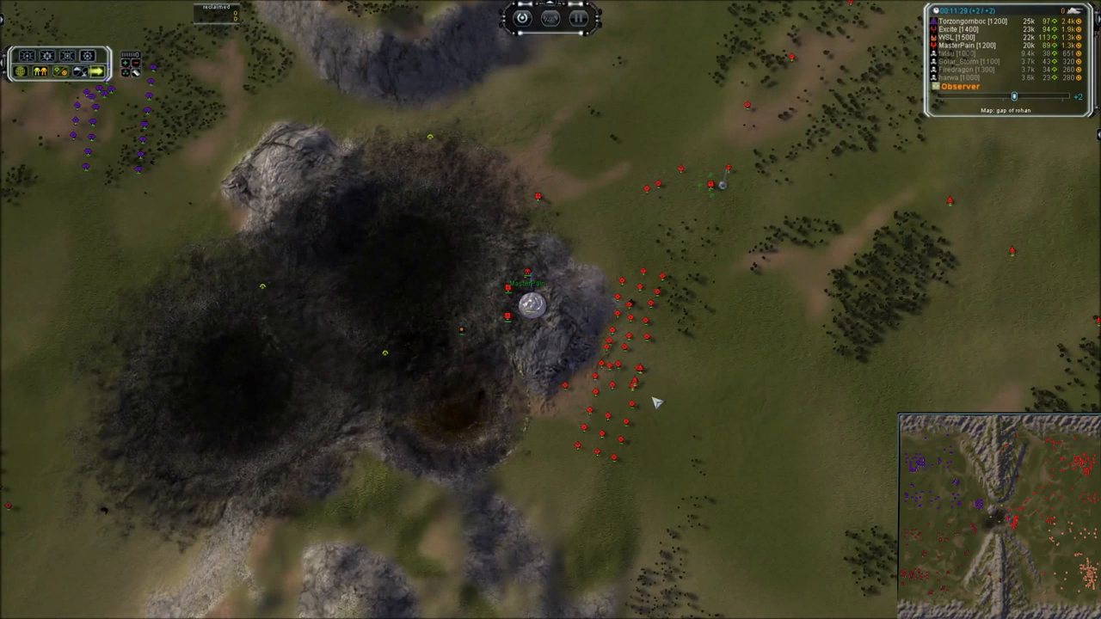
pyautogui.moveTo(341, 326)
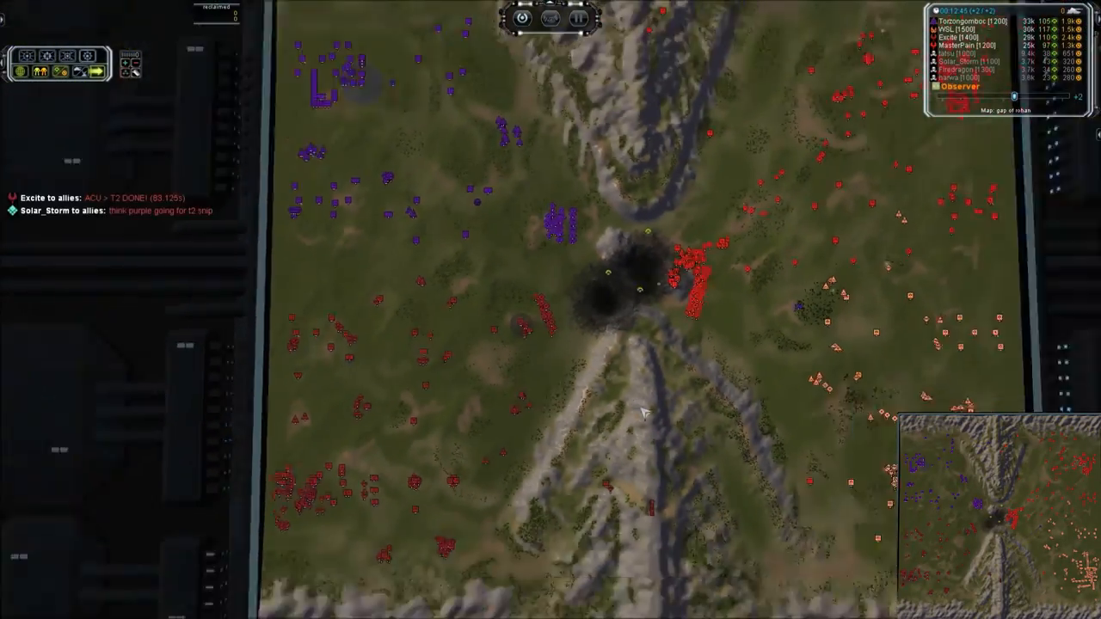
# Zoom out partway to widen the view over the map centre and both armies.
pyautogui.scroll(-3)
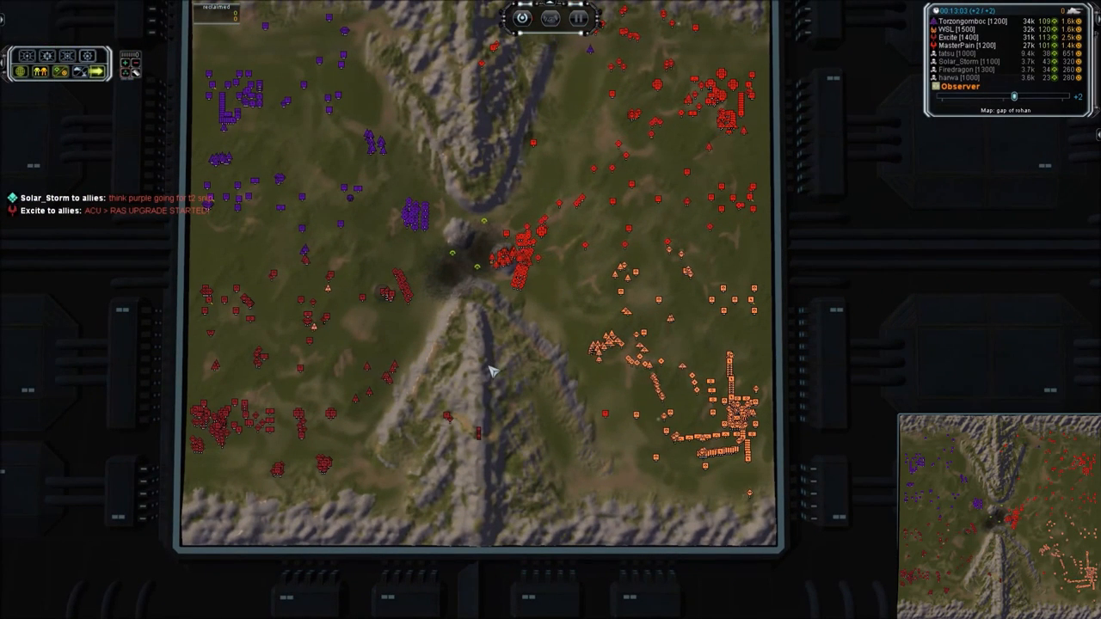
pyautogui.moveTo(396, 296)
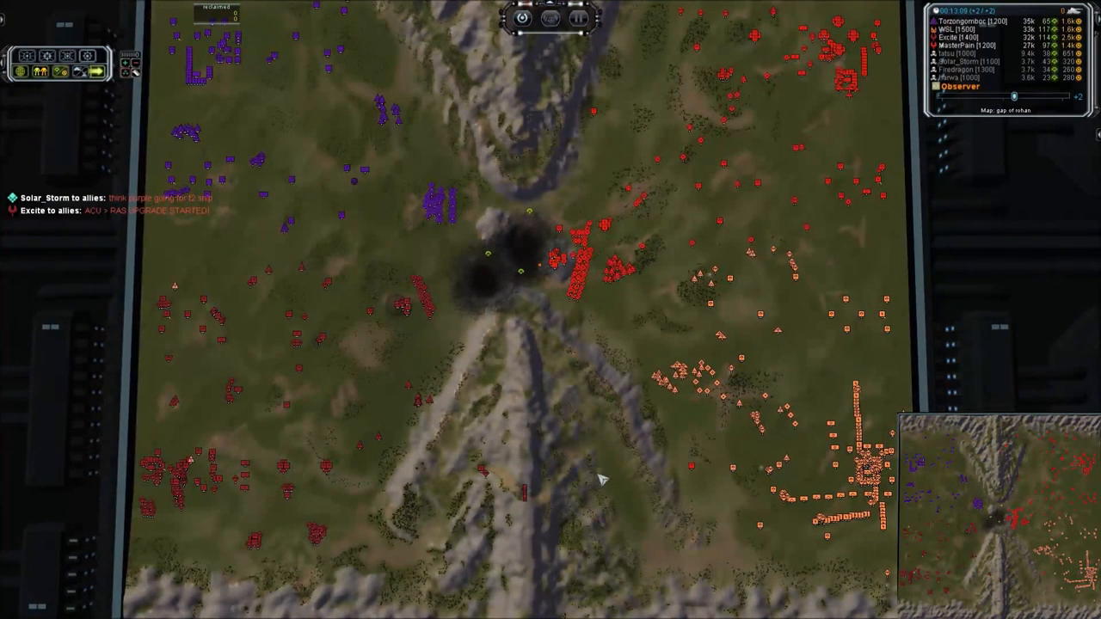
pyautogui.moveTo(506, 444)
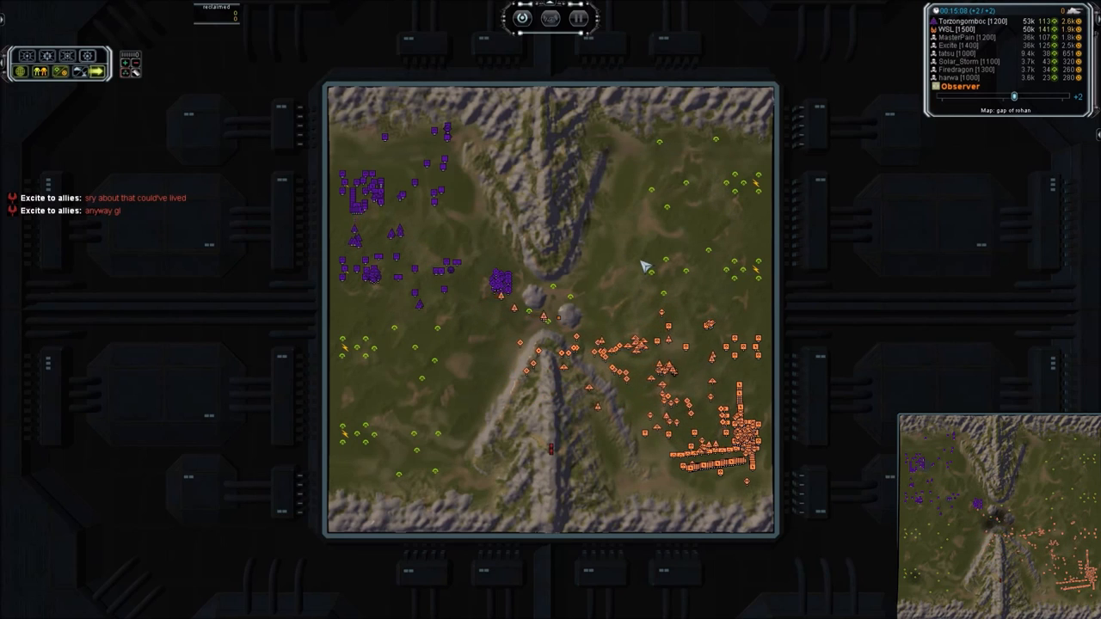
pyautogui.moveTo(135, 254)
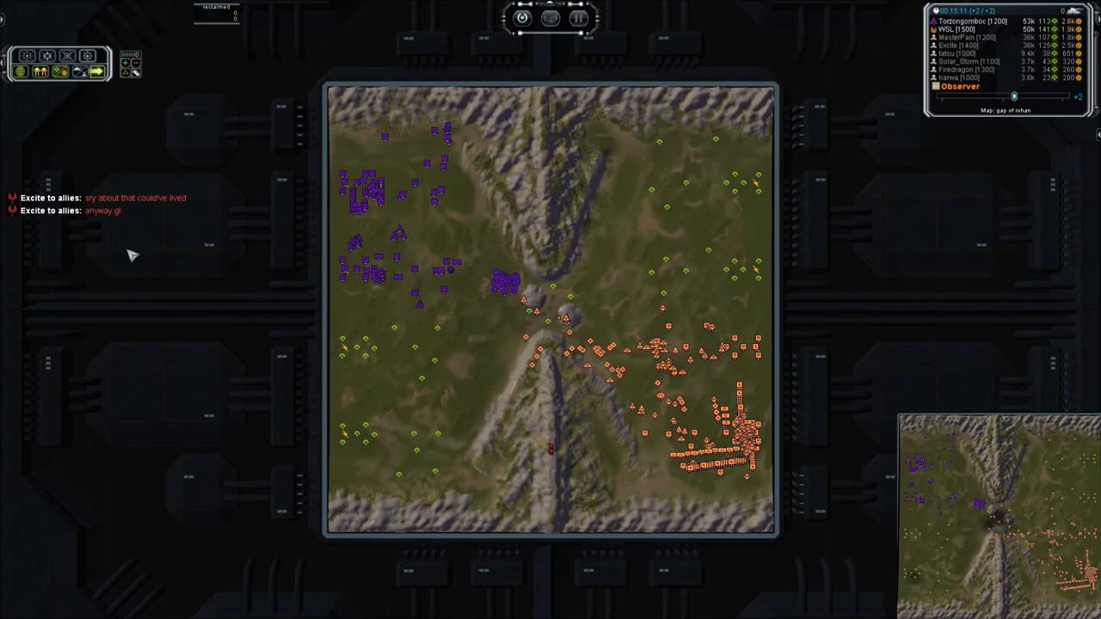